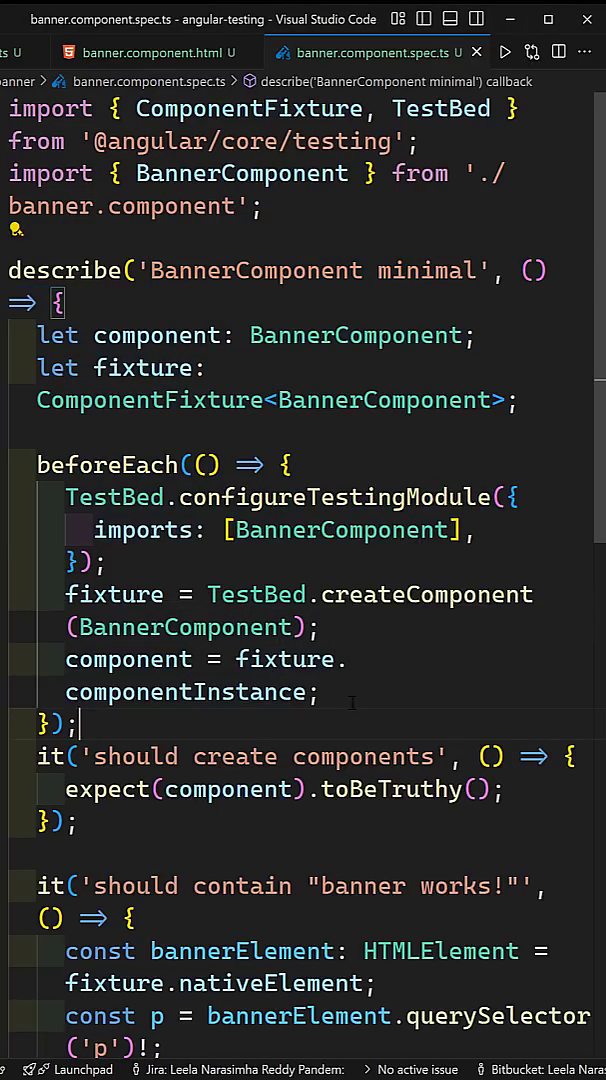
Select bannerElement in the spec, glance at banner.component.html, then return to the spec
scroll(down, 3)
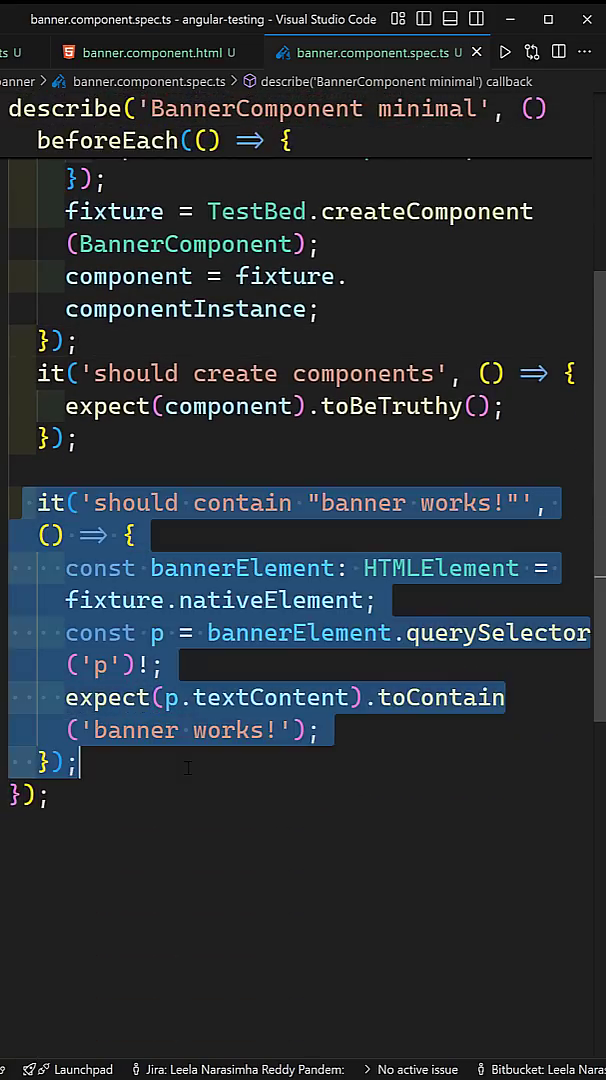
double_click(241, 567)
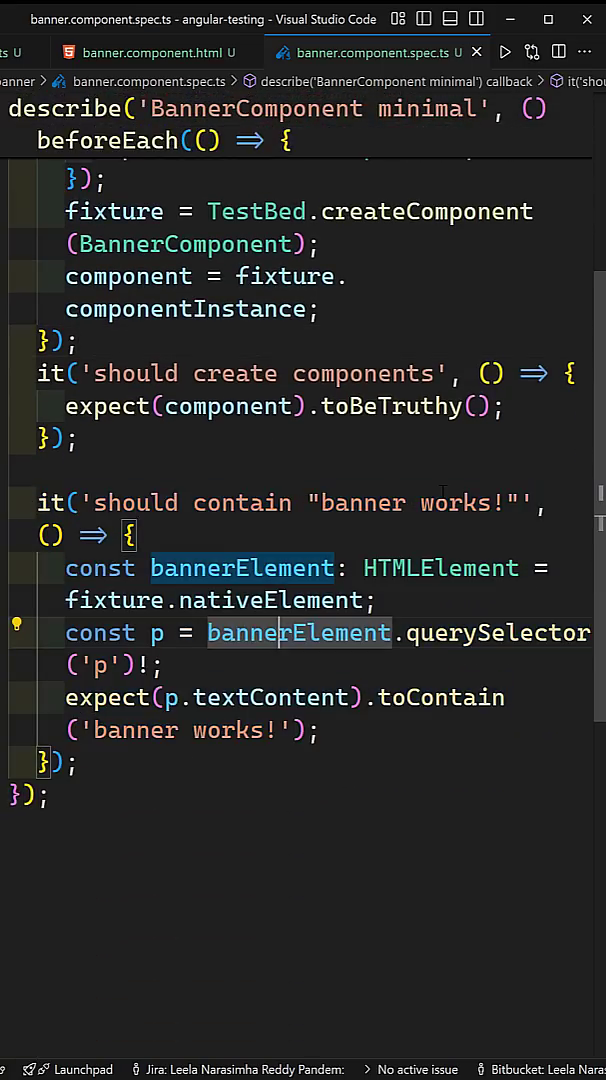
click(150, 52)
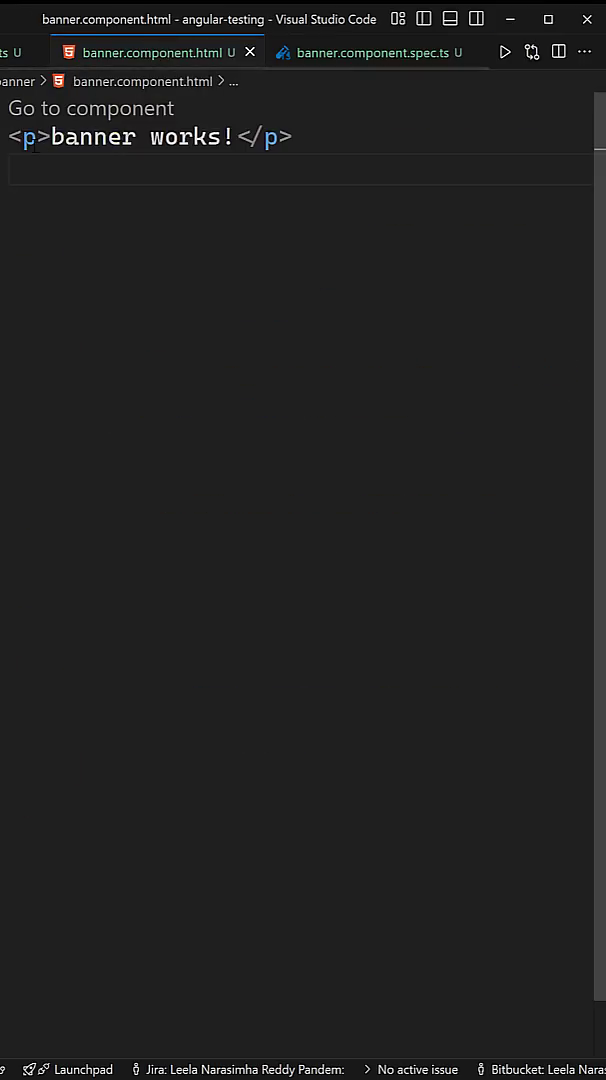
click(375, 52)
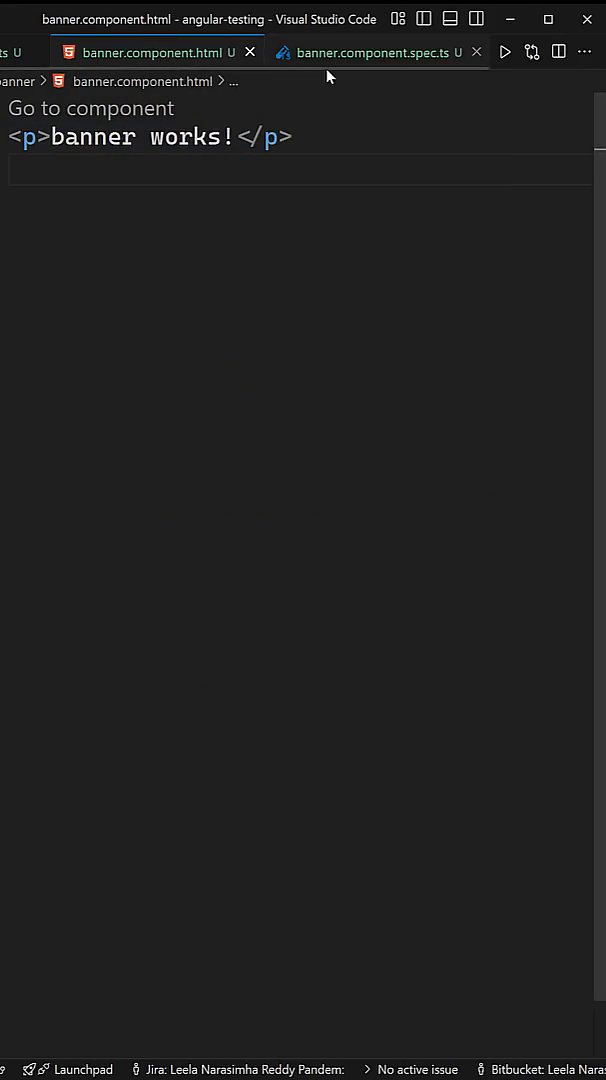
click(375, 52)
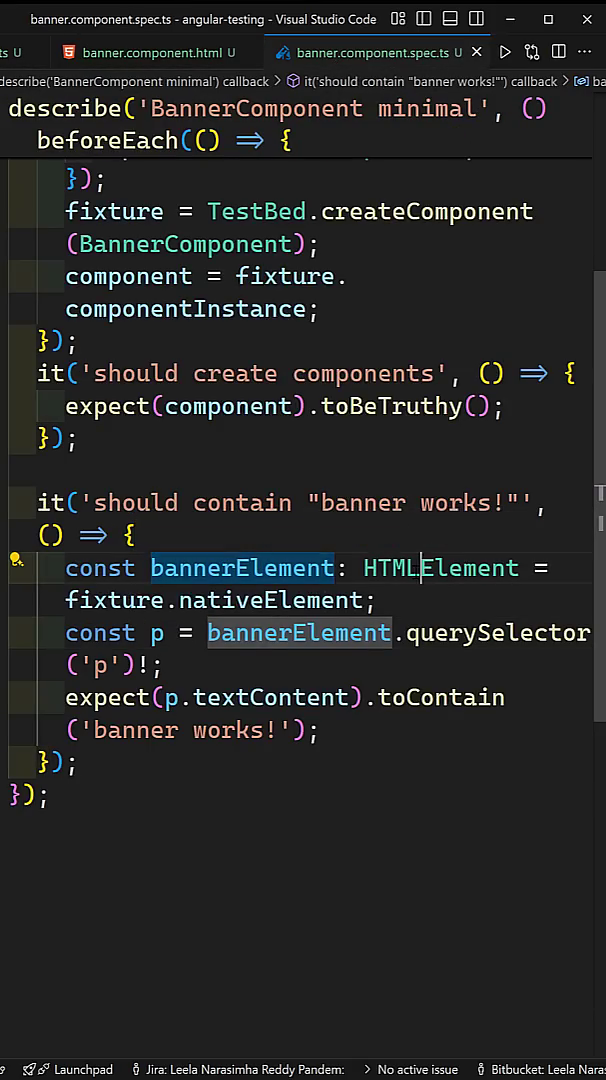
Highlight HTMLElement and nativeElement in the spec, then view the 'banner works!' template
double_click(268, 600)
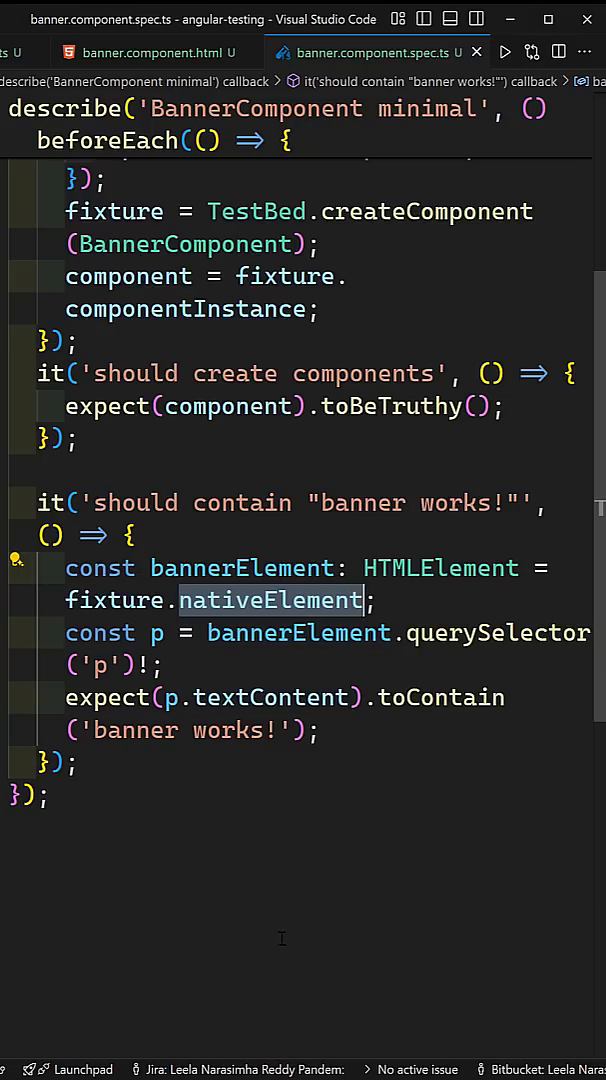
double_click(242, 568)
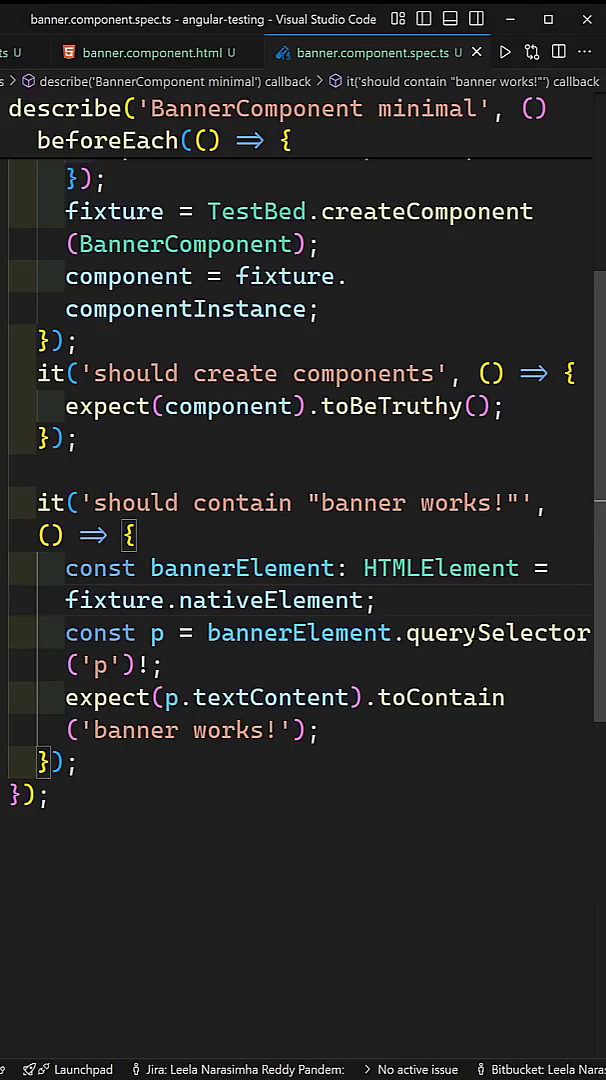
click(155, 52)
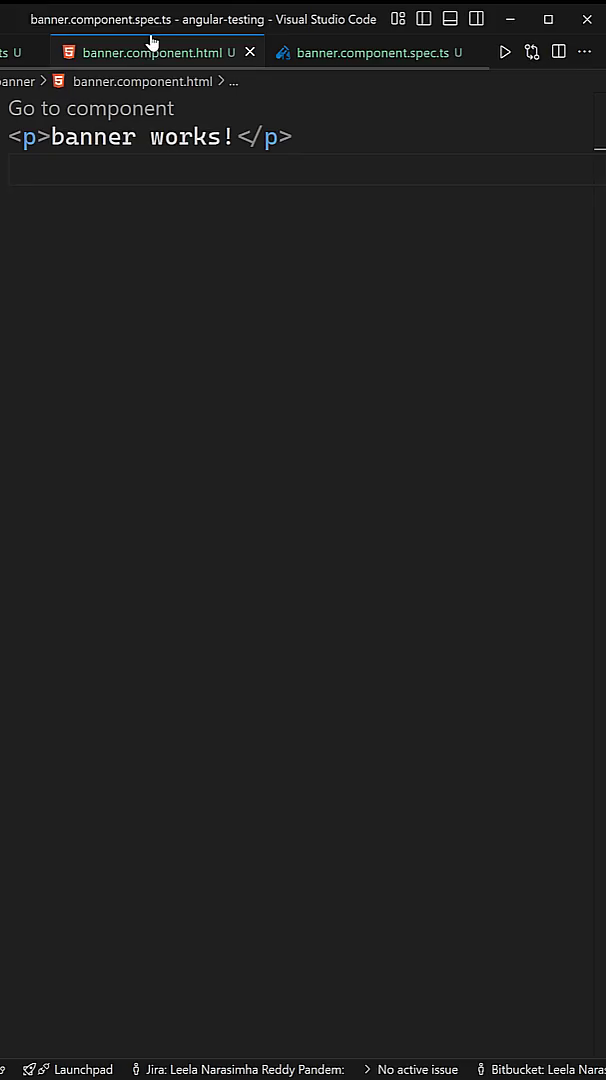
Return to banner.component.spec.ts and highlight the querySelector call in the test
click(375, 52)
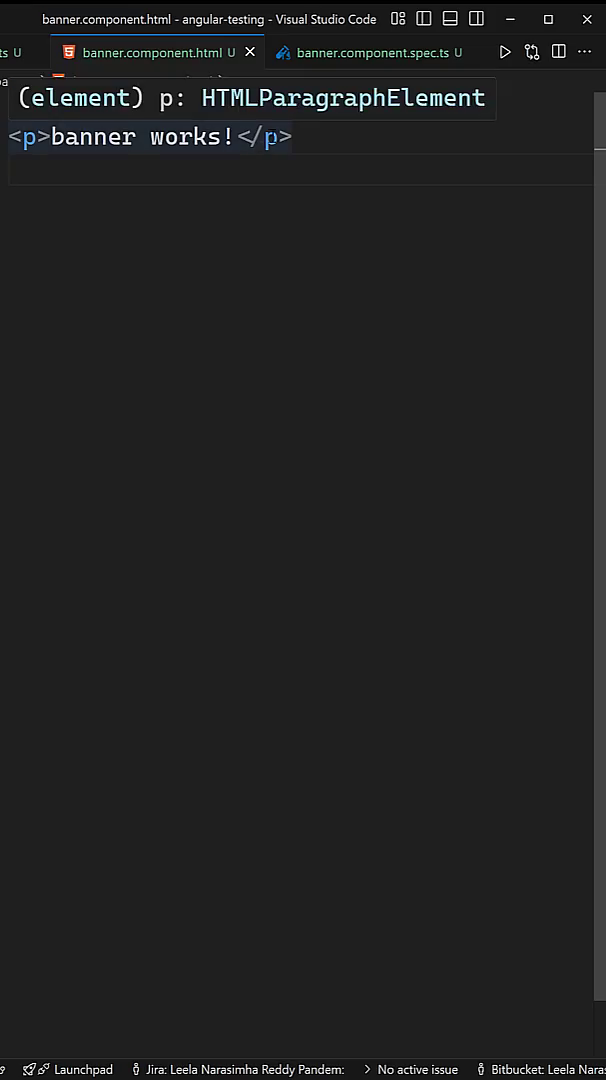
click(370, 52)
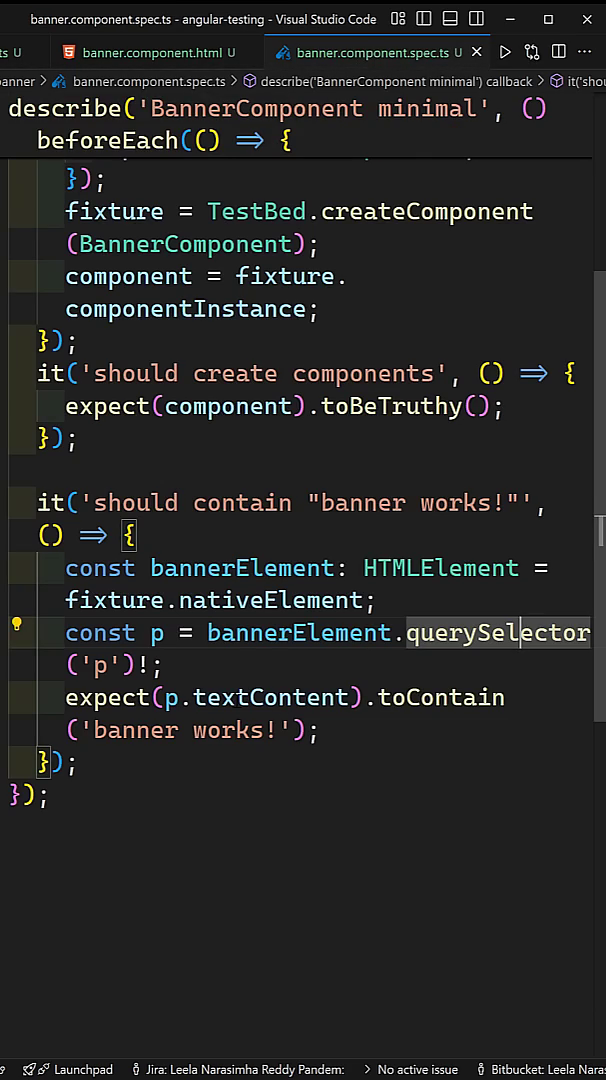
double_click(269, 697)
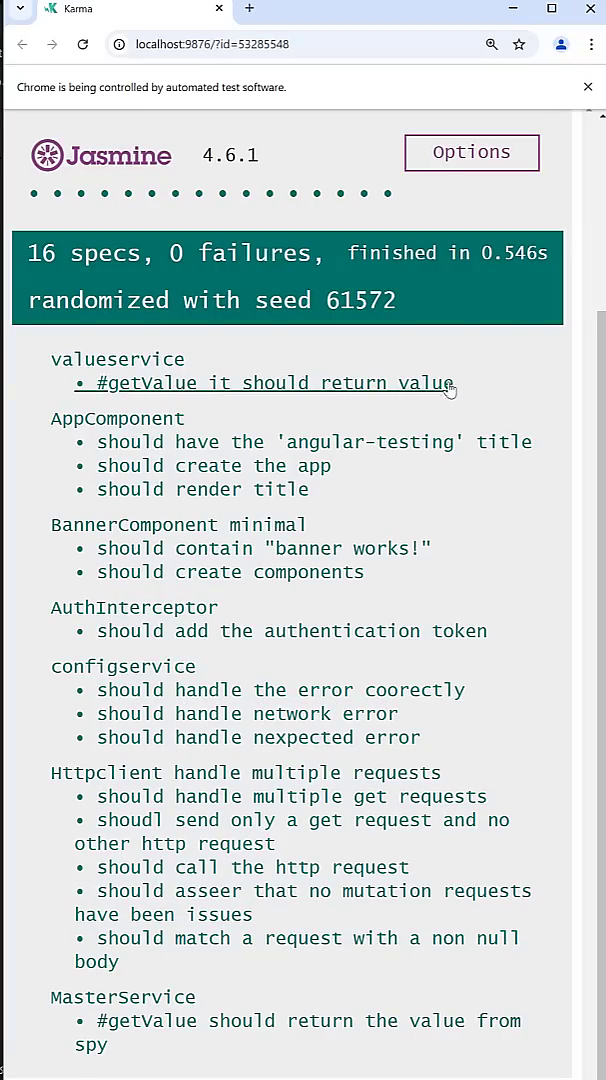
scroll(down, 3)
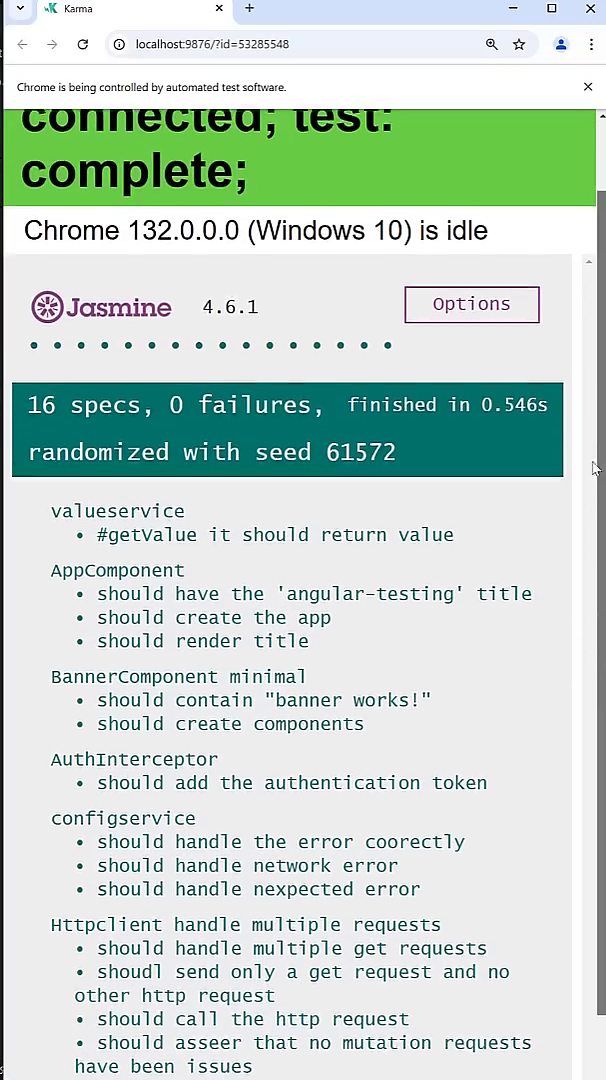